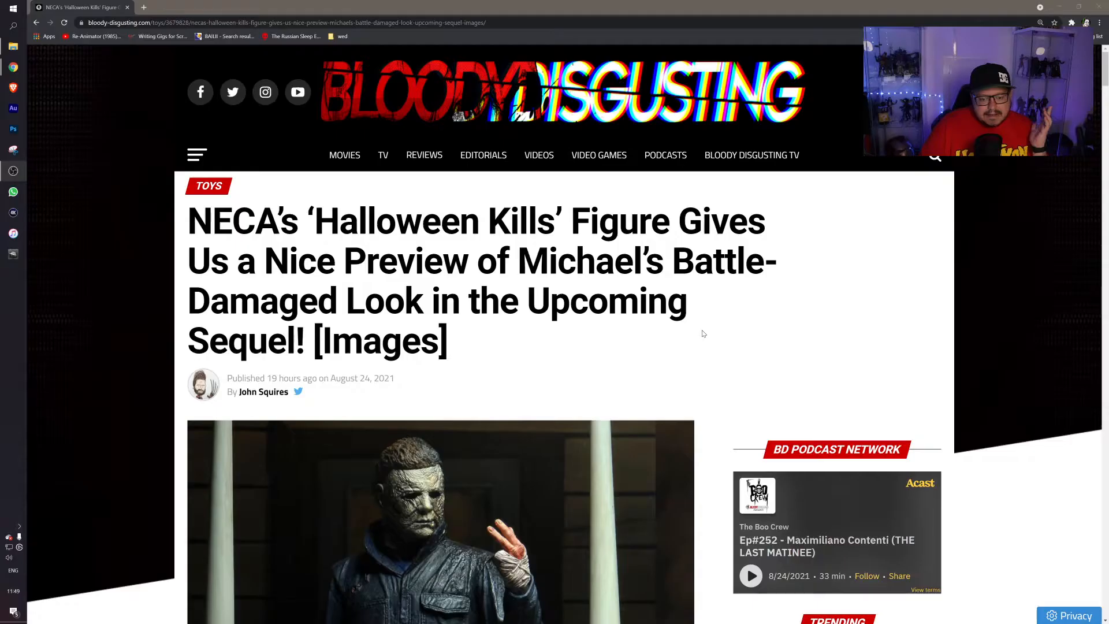
mouse_move(784, 417)
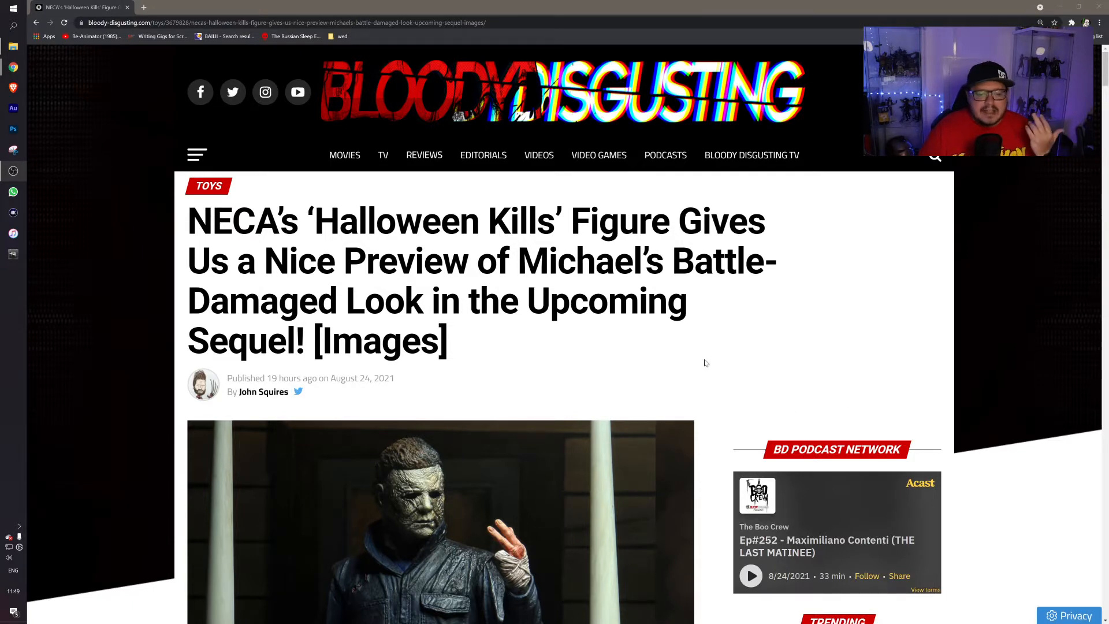
scroll(down, 3)
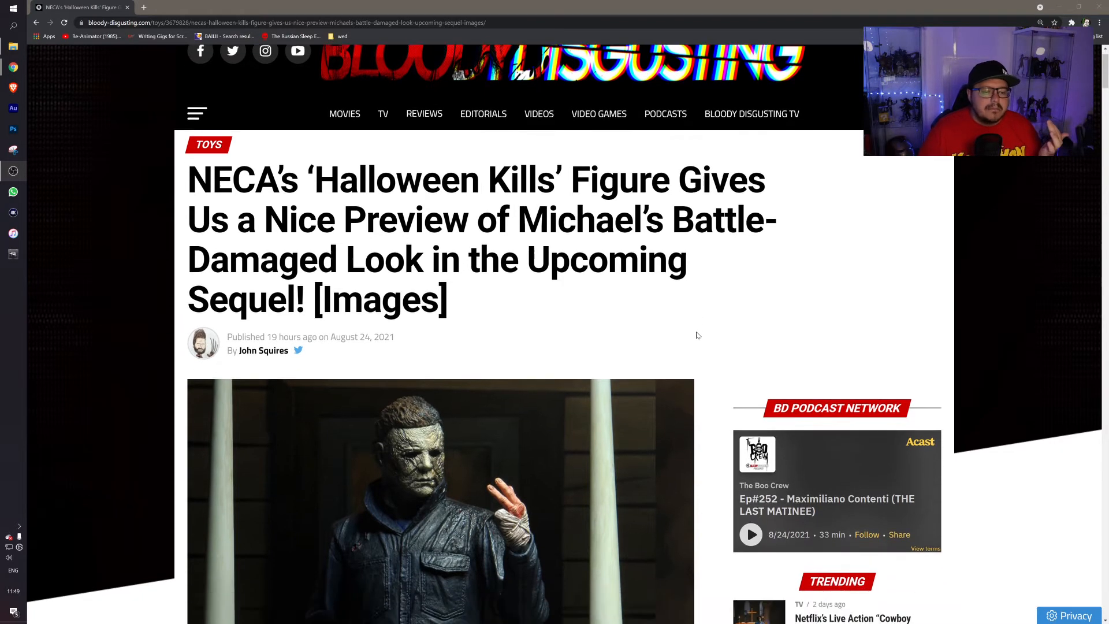
scroll(down, 3)
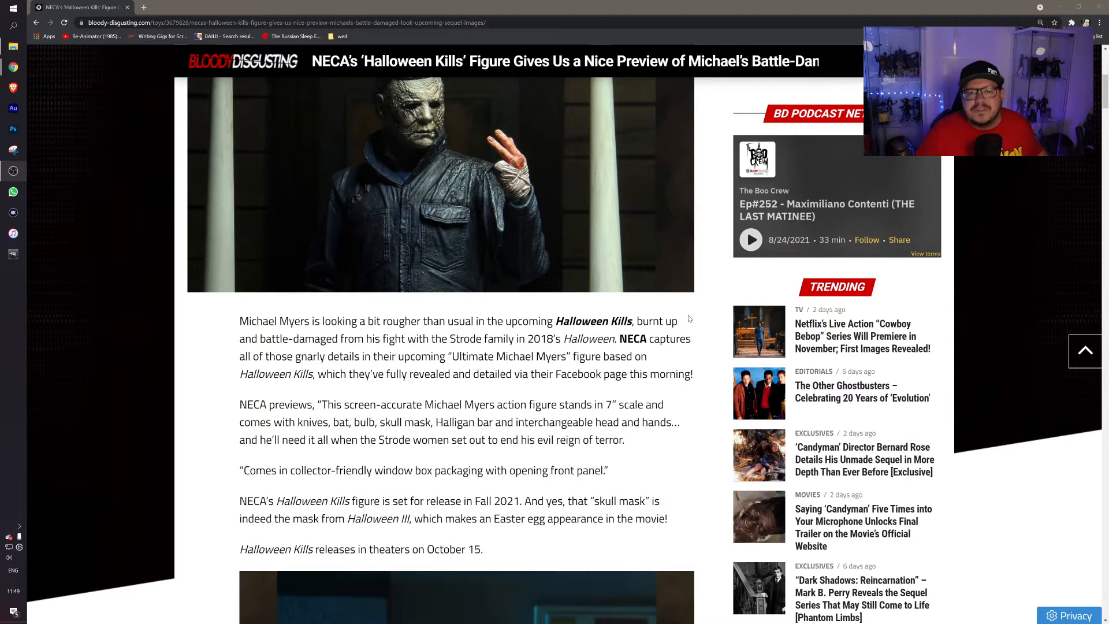
mouse_move(714, 333)
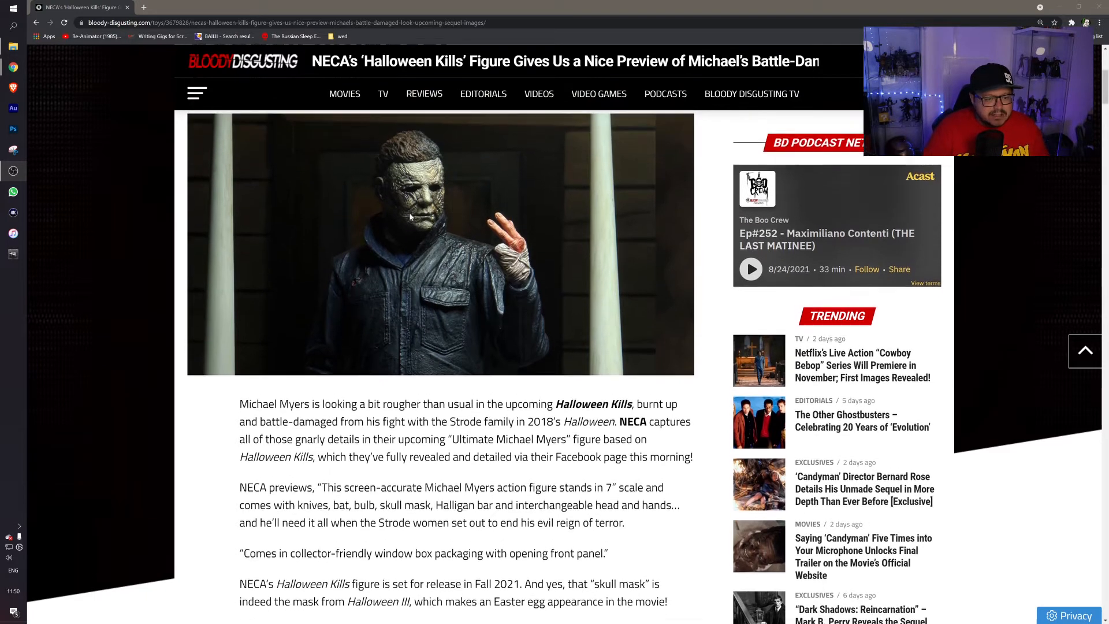
scroll(down, 3)
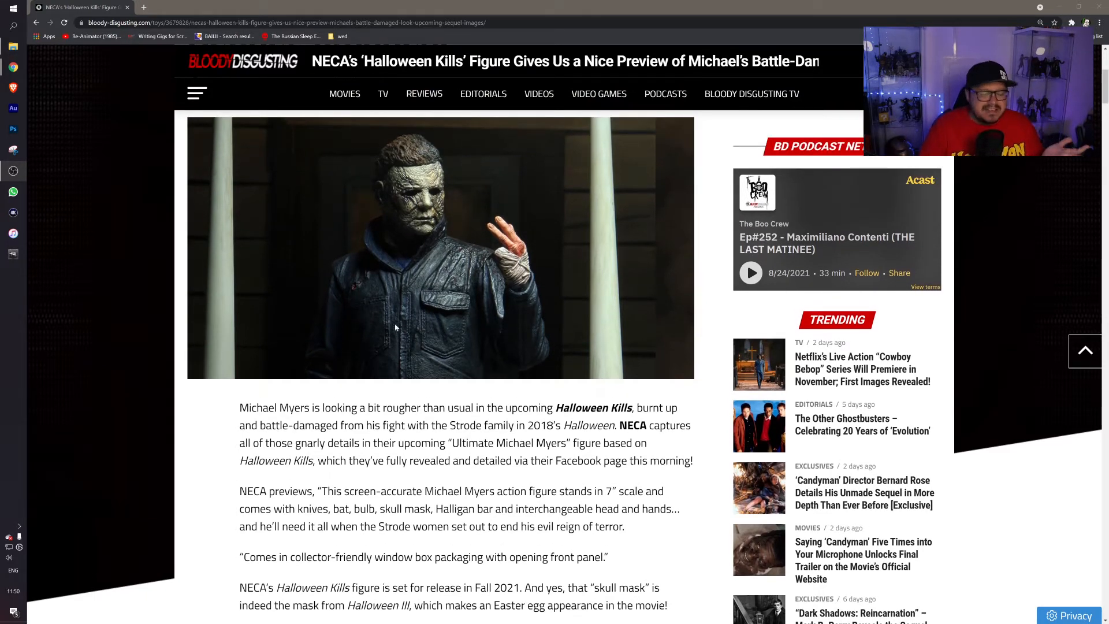
mouse_move(621, 375)
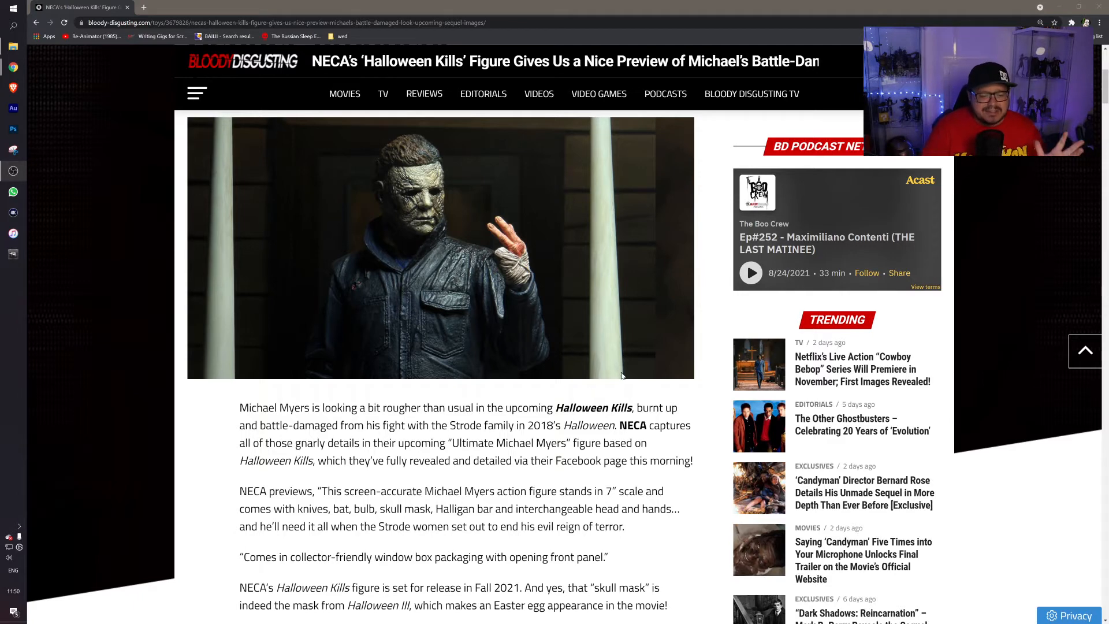
scroll(down, 3)
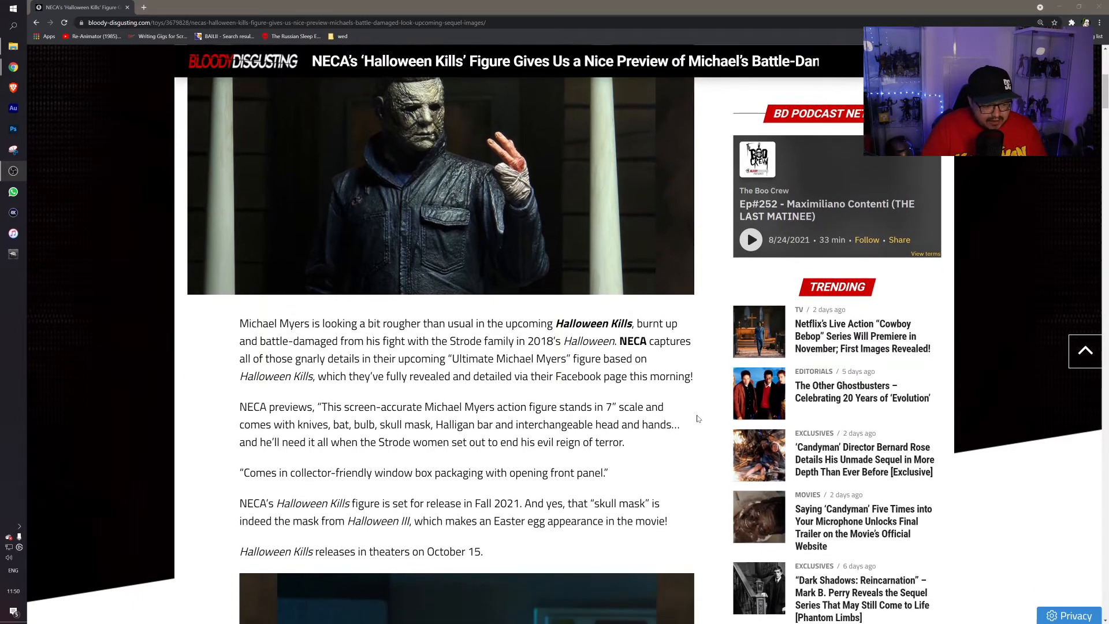
scroll(down, 3)
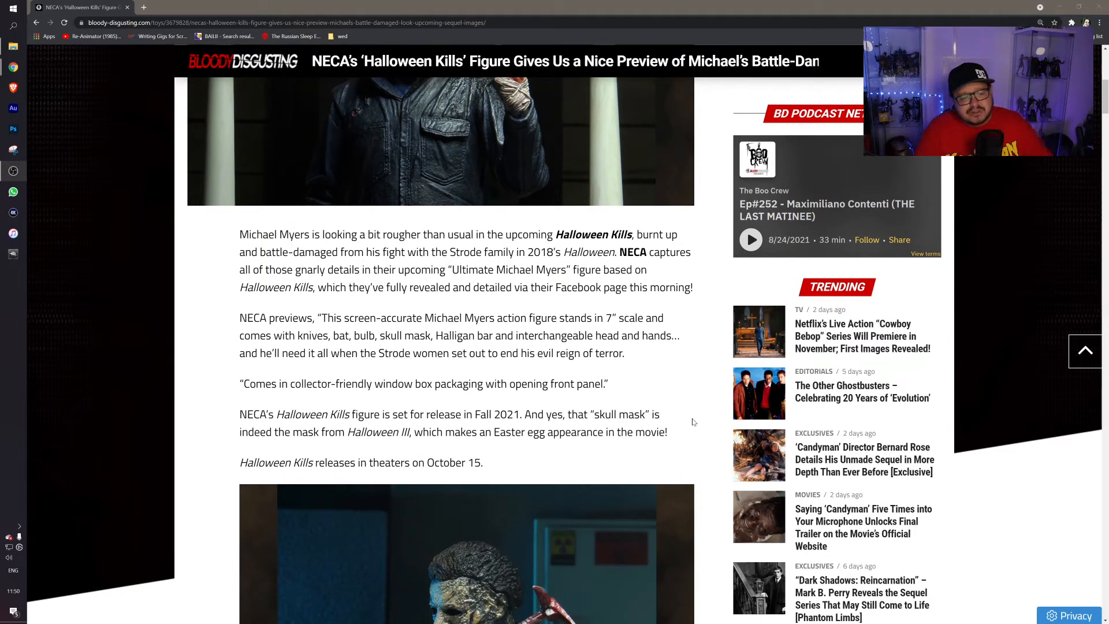
mouse_move(686, 430)
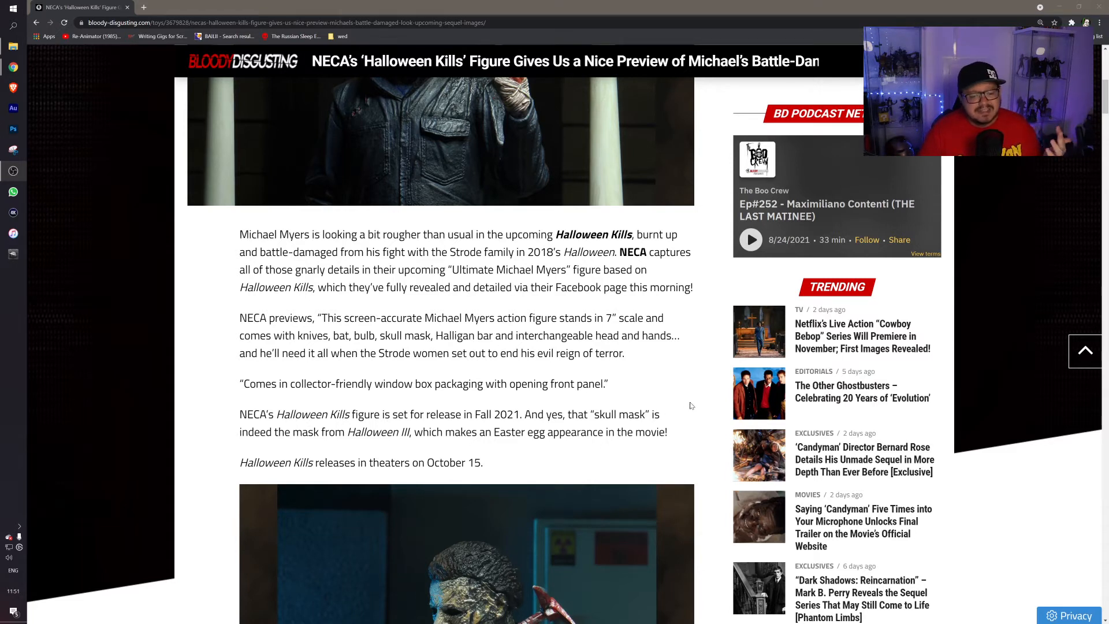
mouse_move(683, 402)
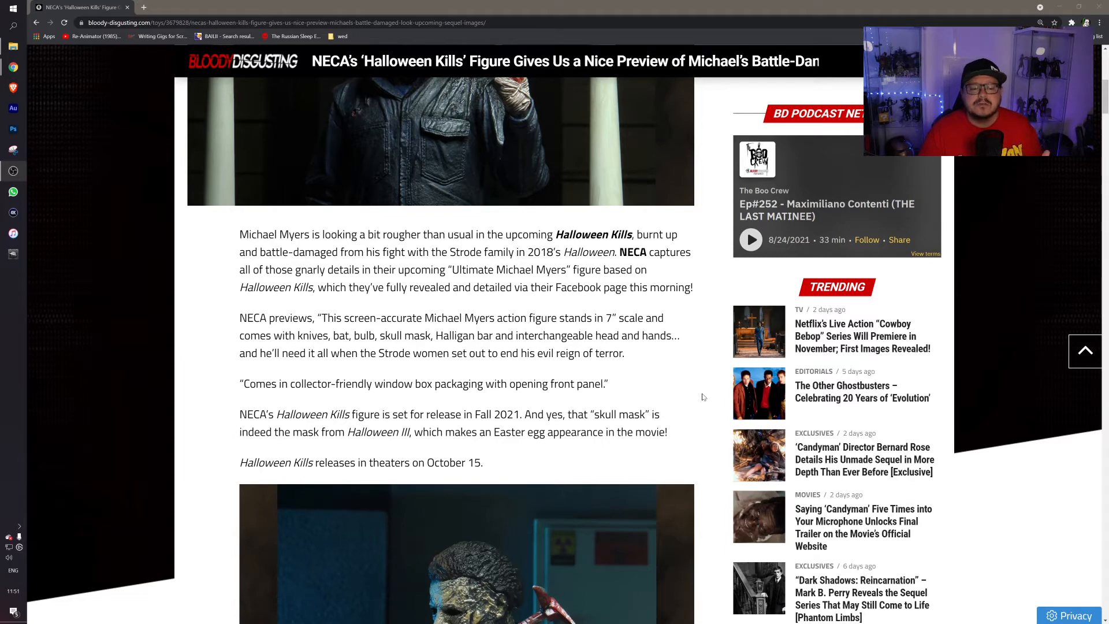
scroll(down, 3)
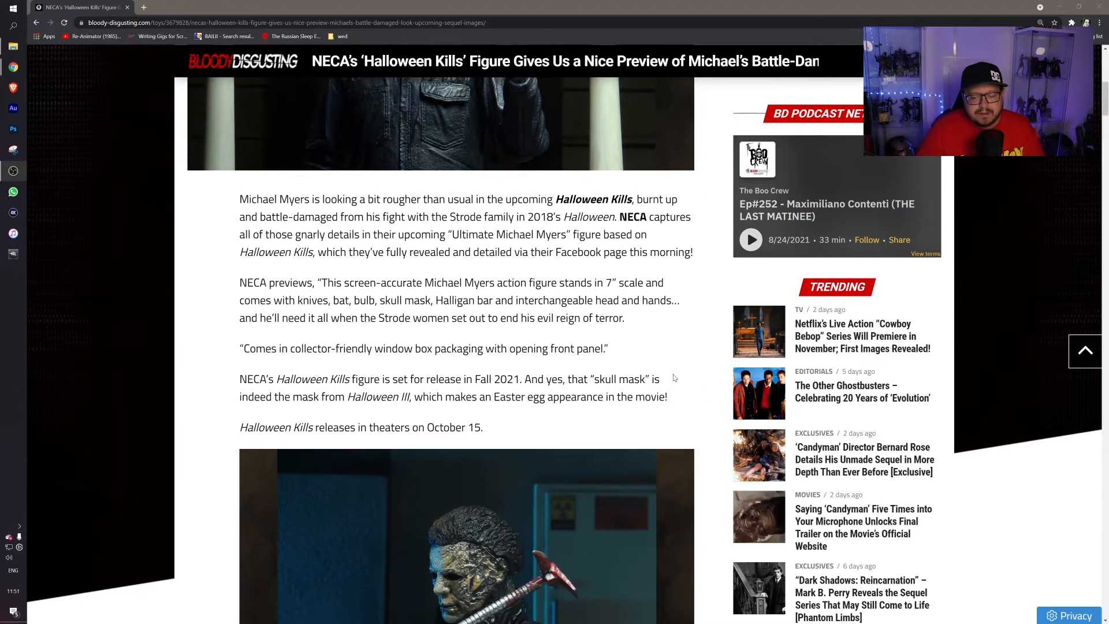
scroll(down, 3)
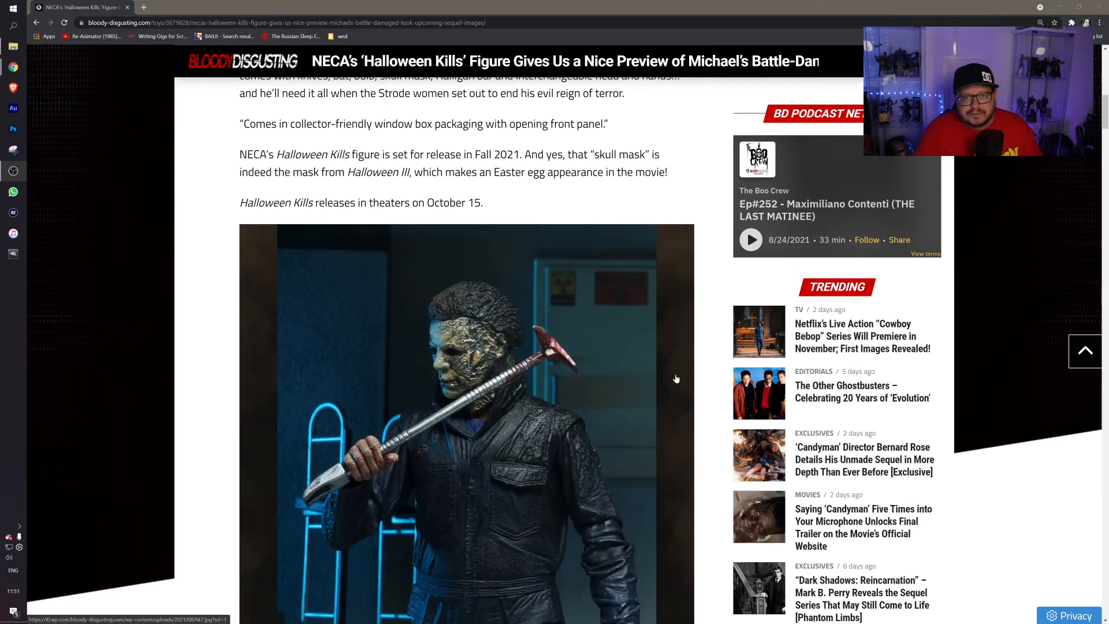
scroll(down, 3)
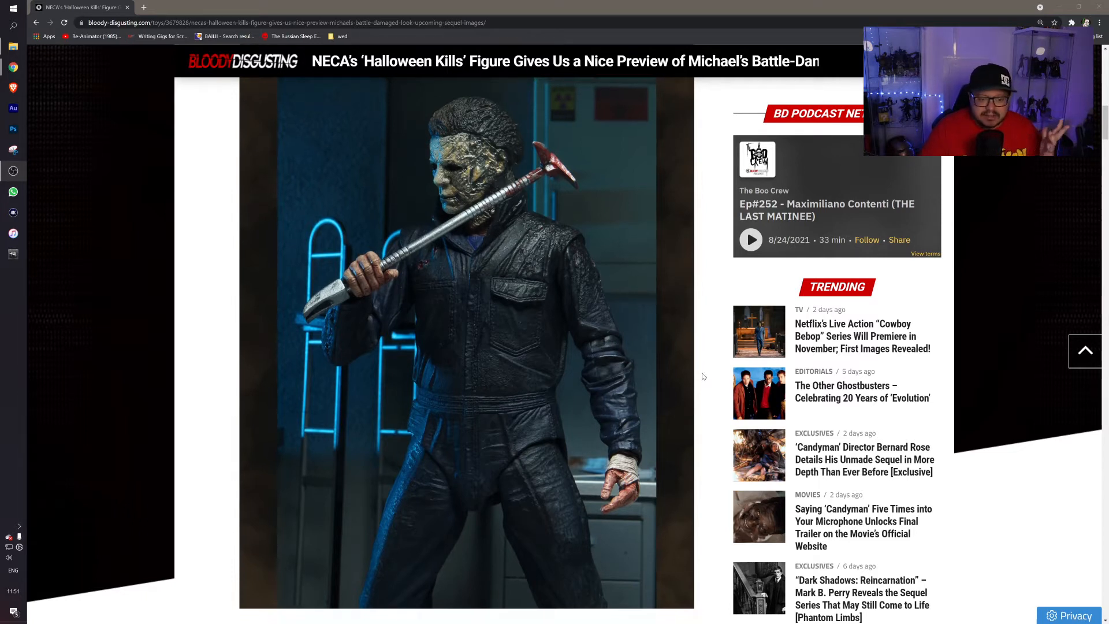
scroll(down, 3)
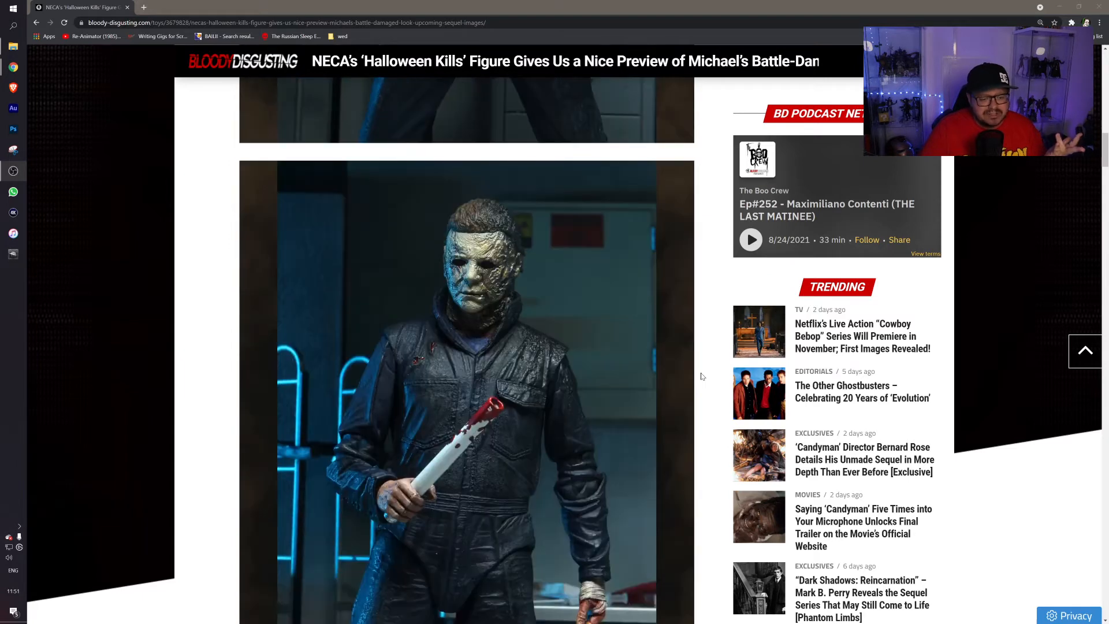
scroll(down, 3)
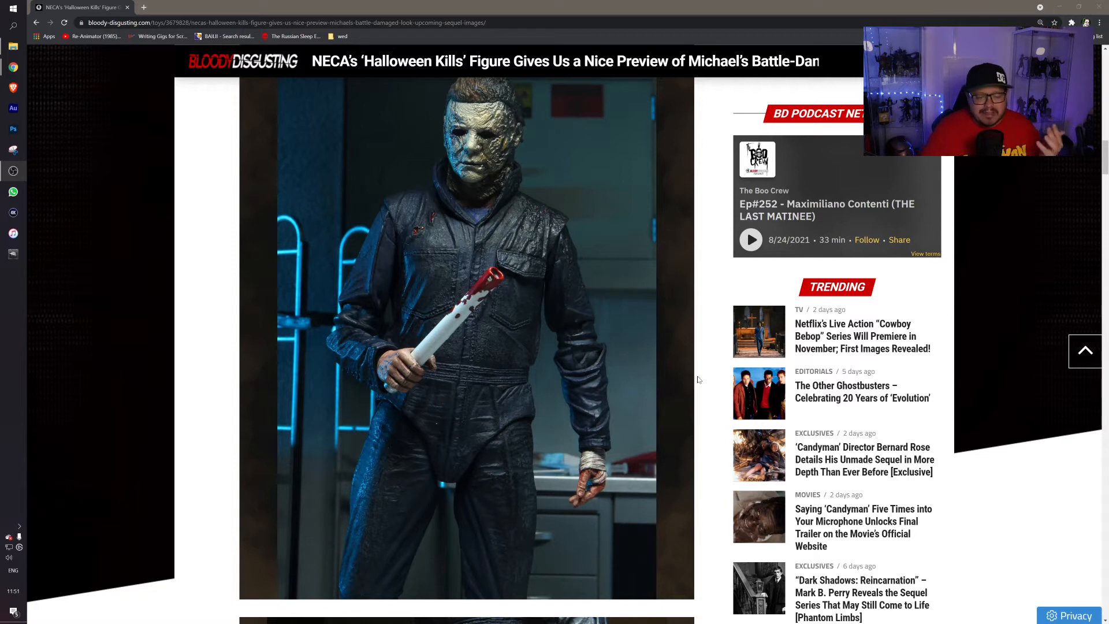
mouse_move(610, 295)
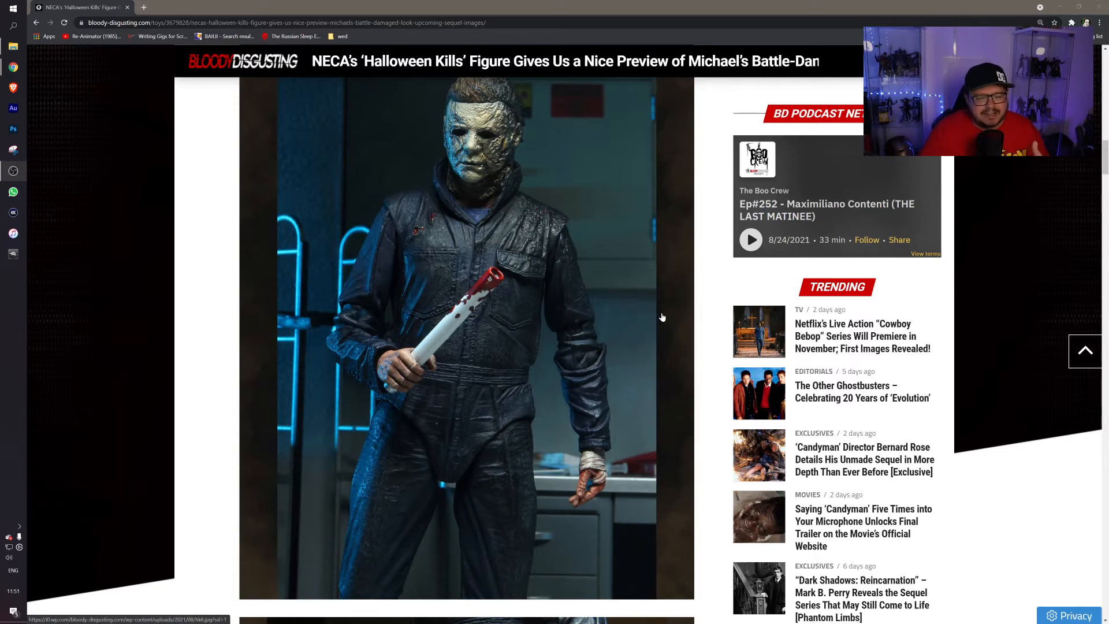
scroll(down, 3)
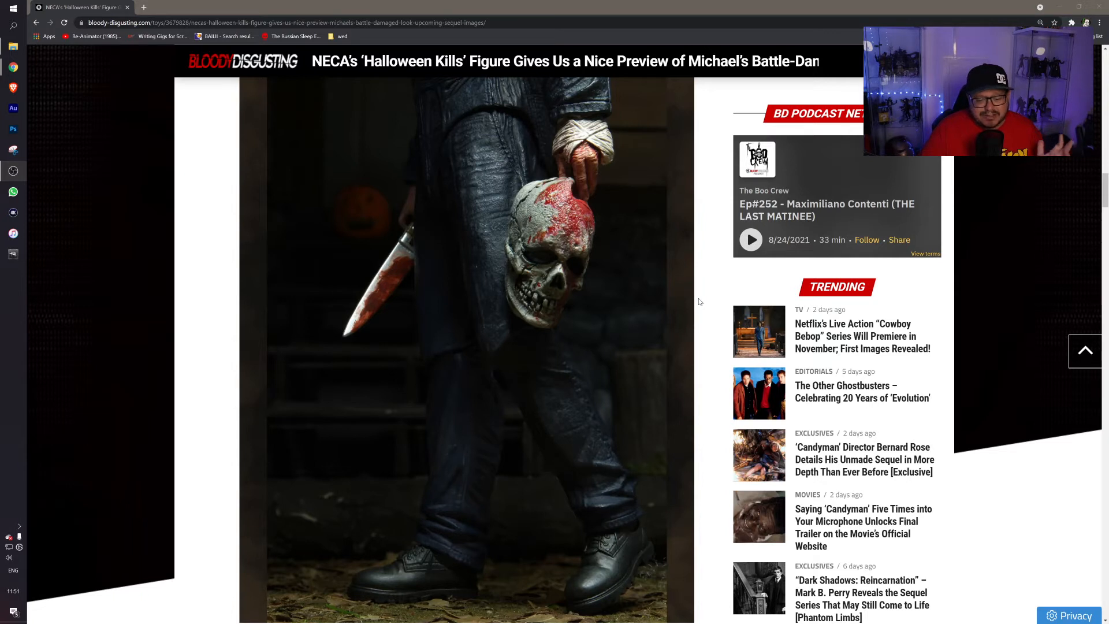
mouse_move(689, 298)
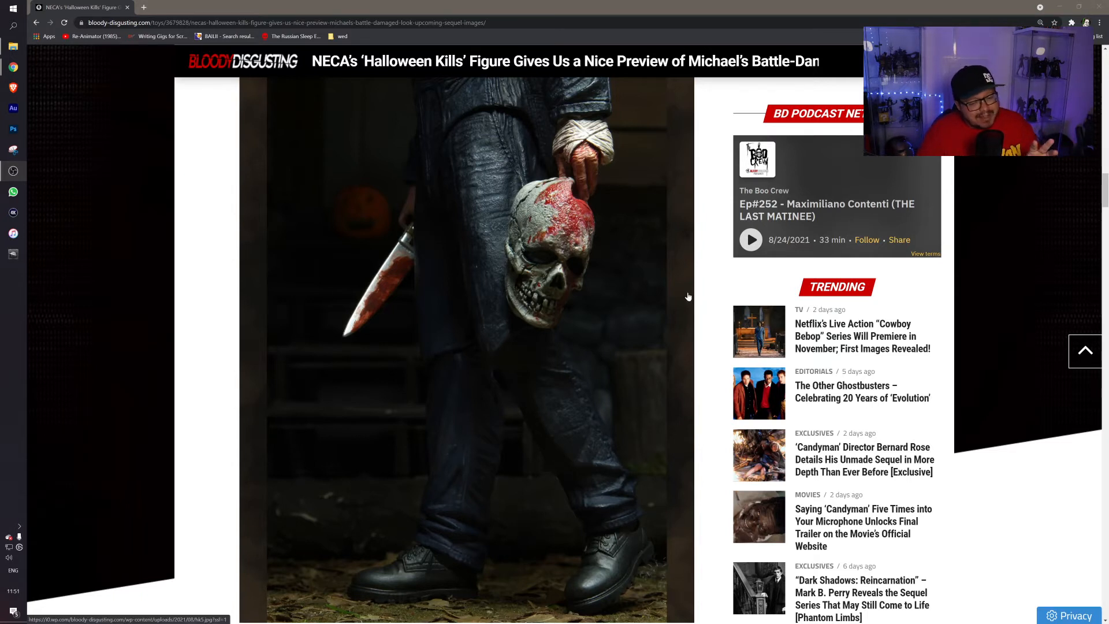
scroll(down, 3)
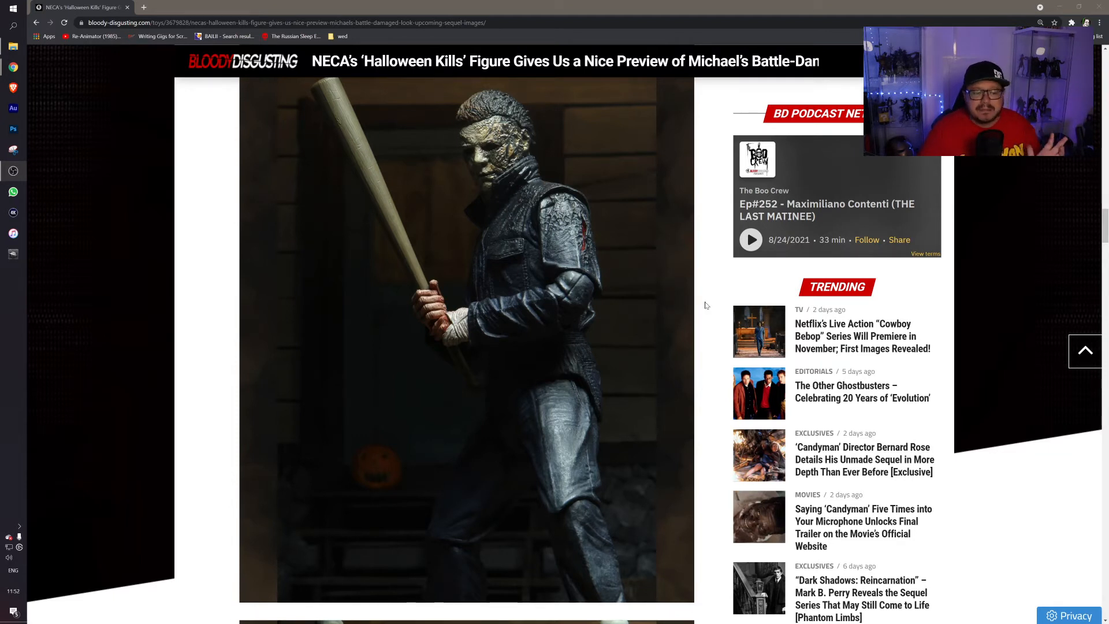
scroll(down, 3)
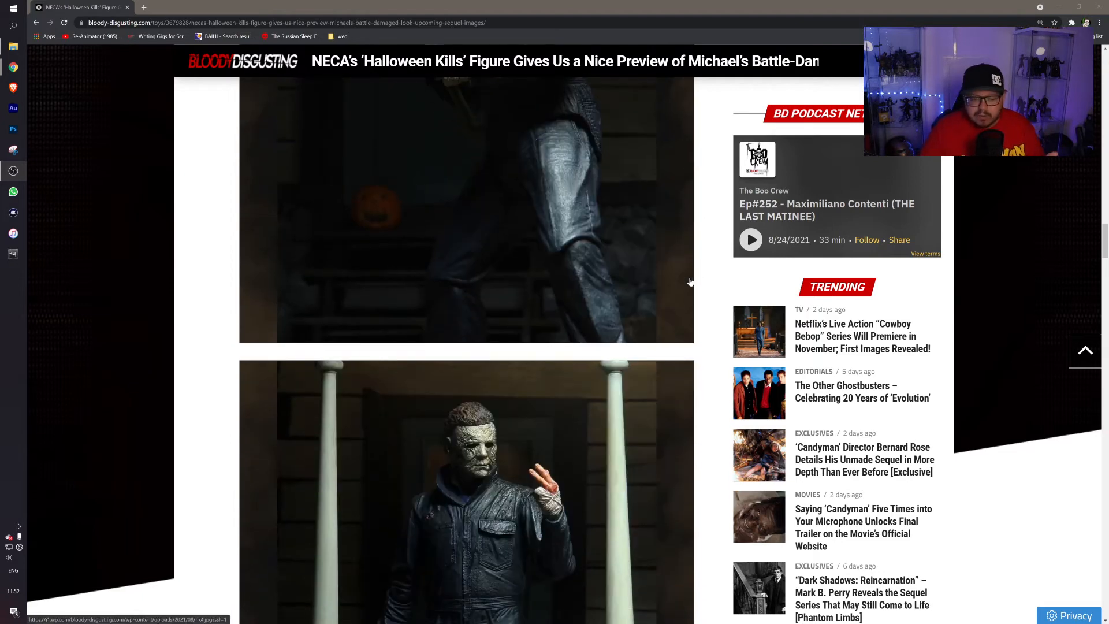
scroll(down, 3)
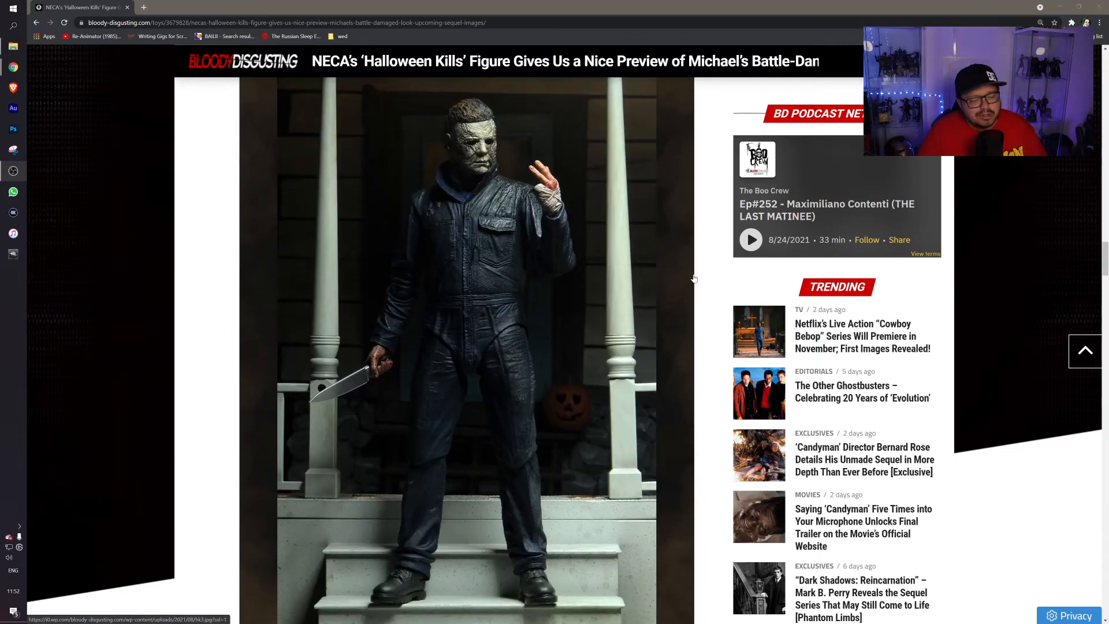
mouse_move(555, 303)
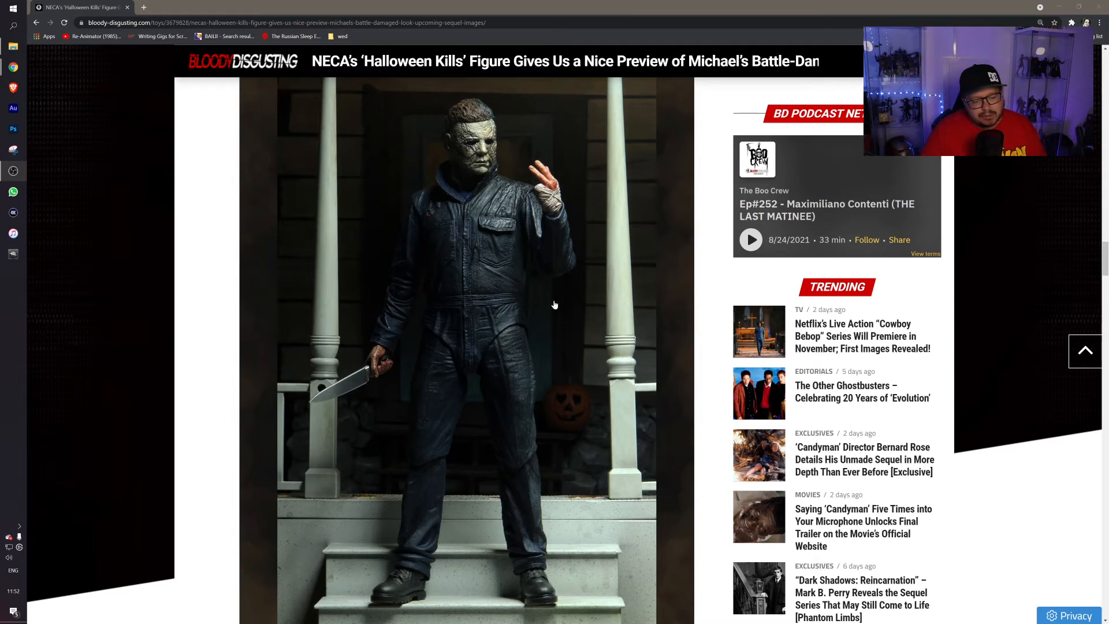
mouse_move(572, 194)
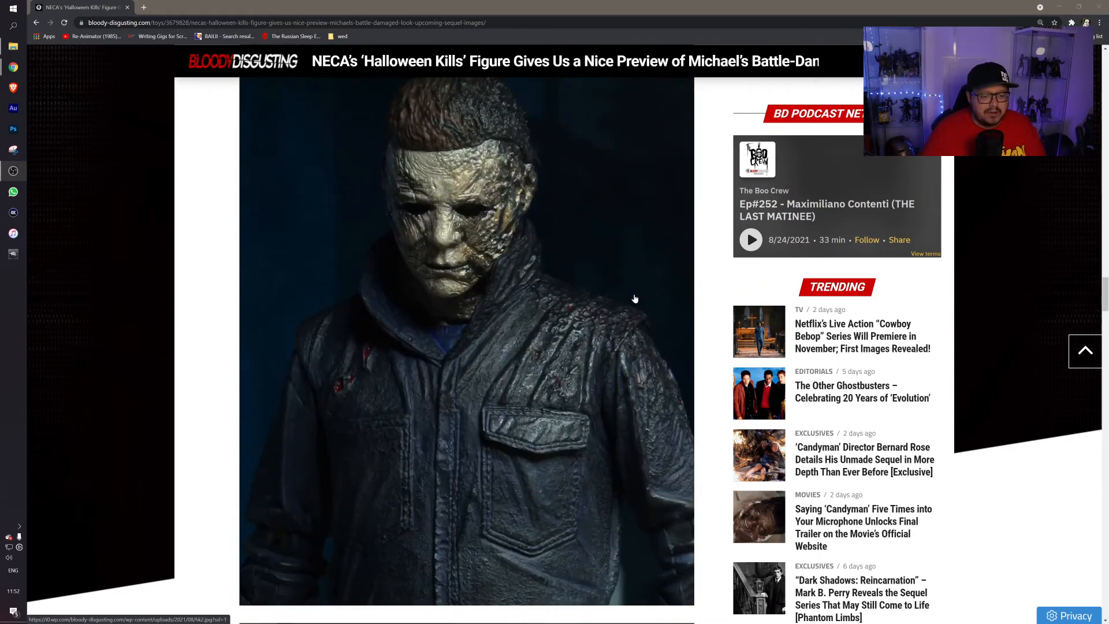
mouse_move(713, 311)
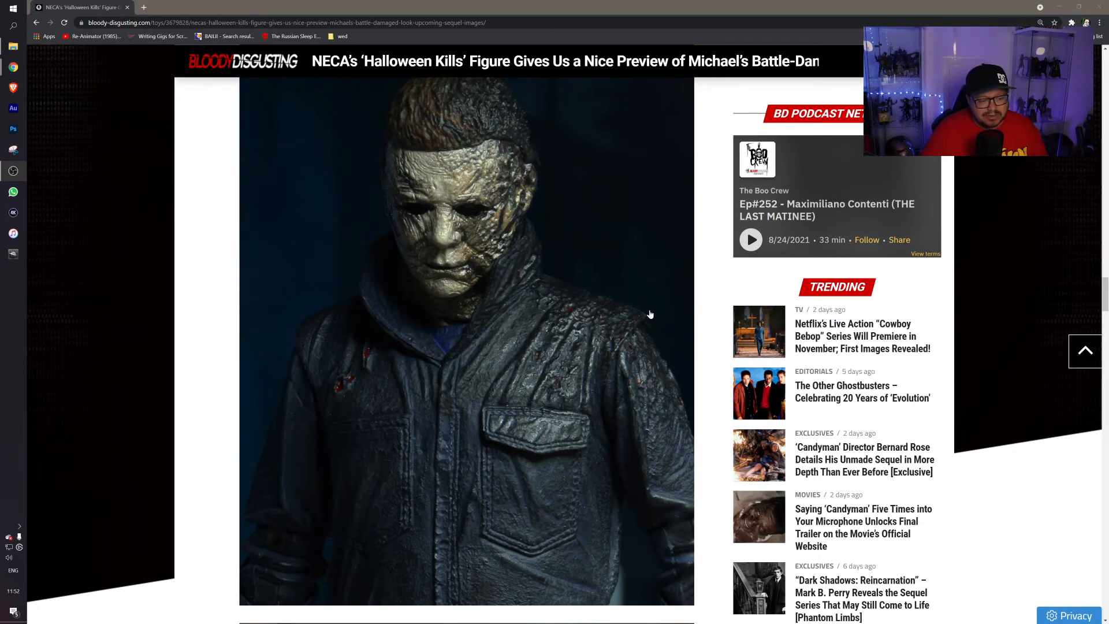
scroll(down, 3)
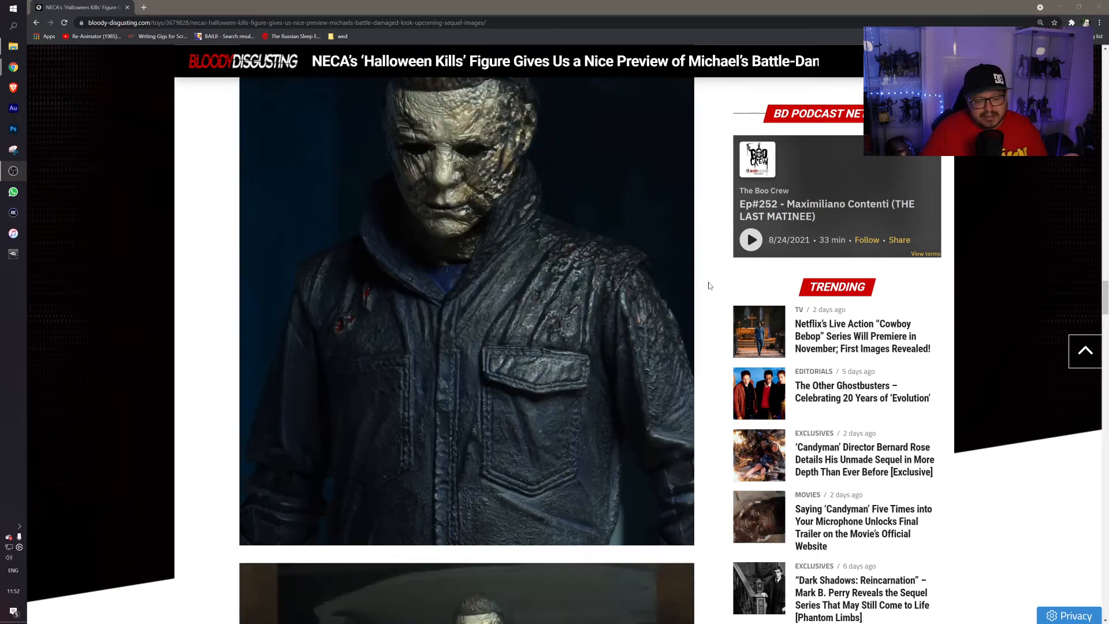
scroll(down, 3)
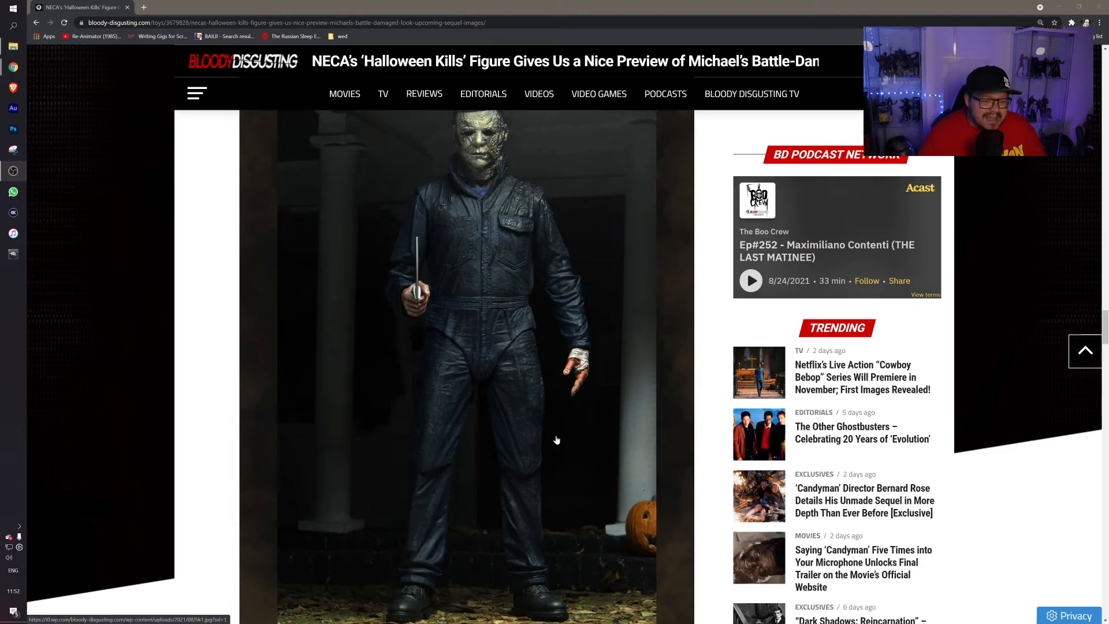
scroll(down, 3)
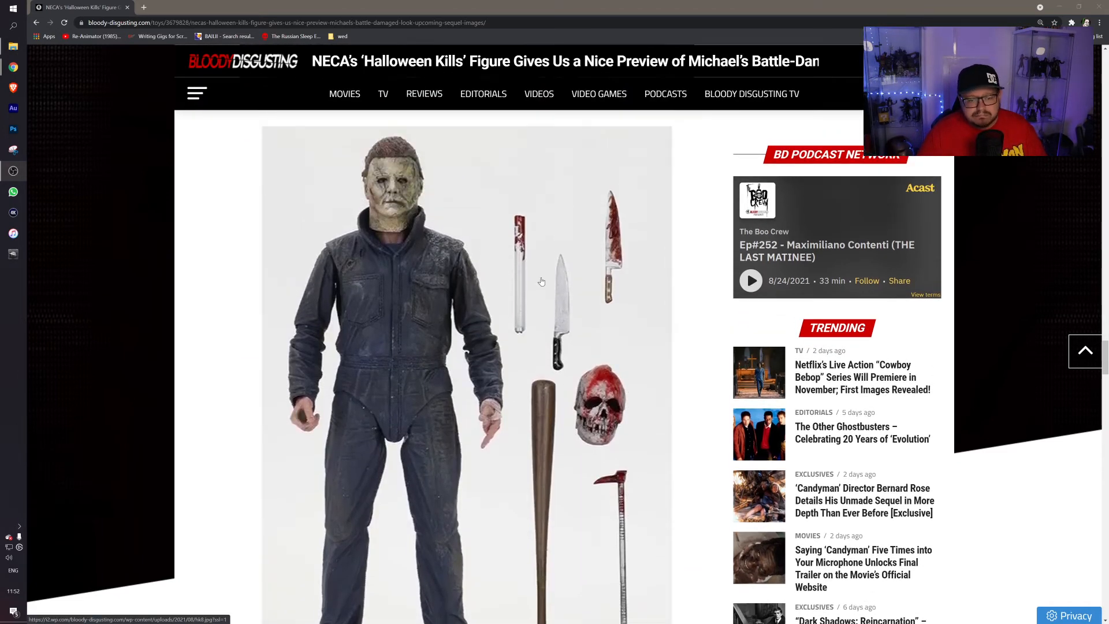
mouse_move(571, 329)
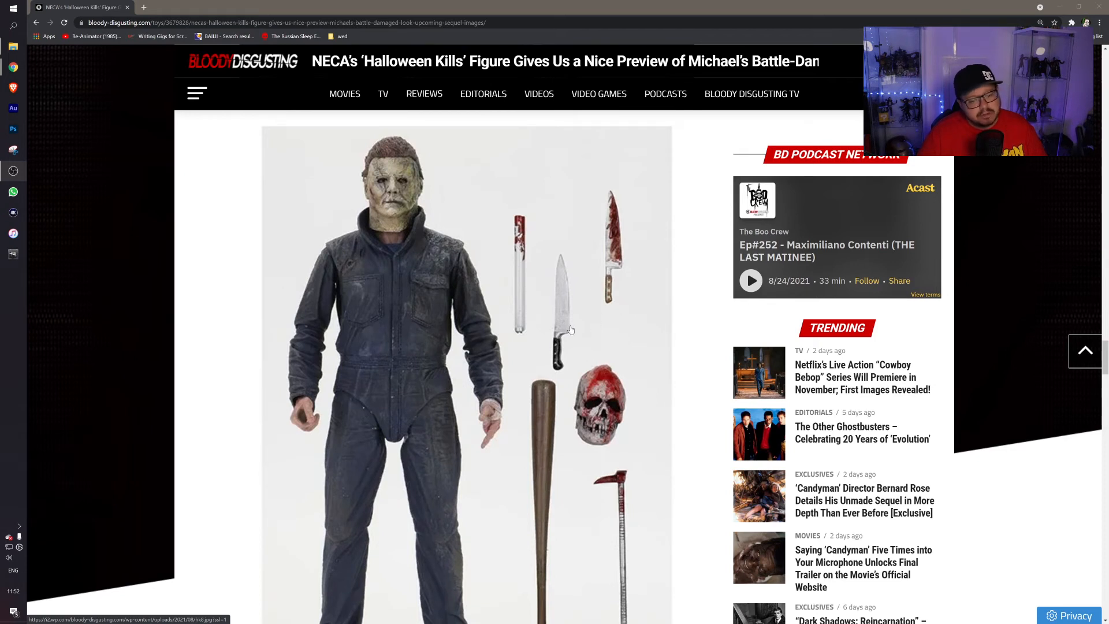
scroll(down, 3)
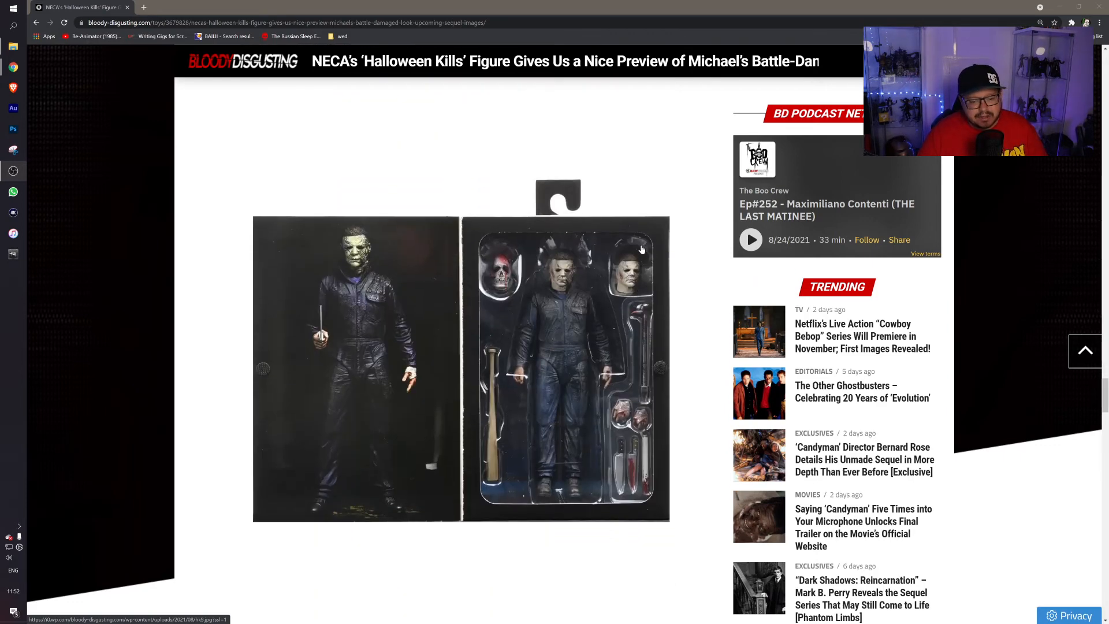
mouse_move(594, 307)
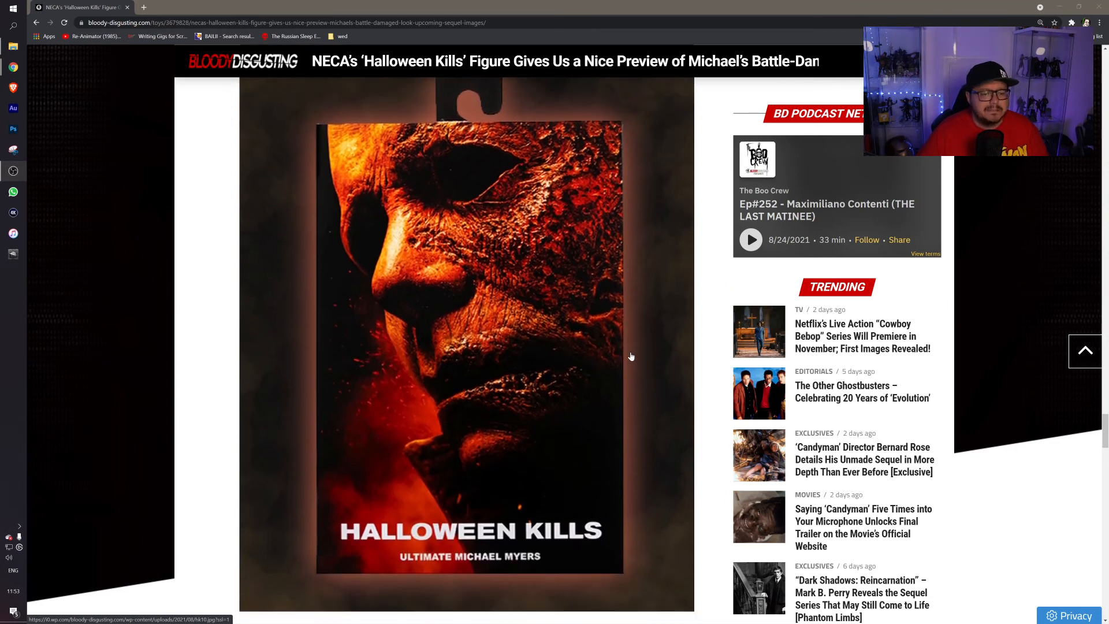
mouse_move(663, 364)
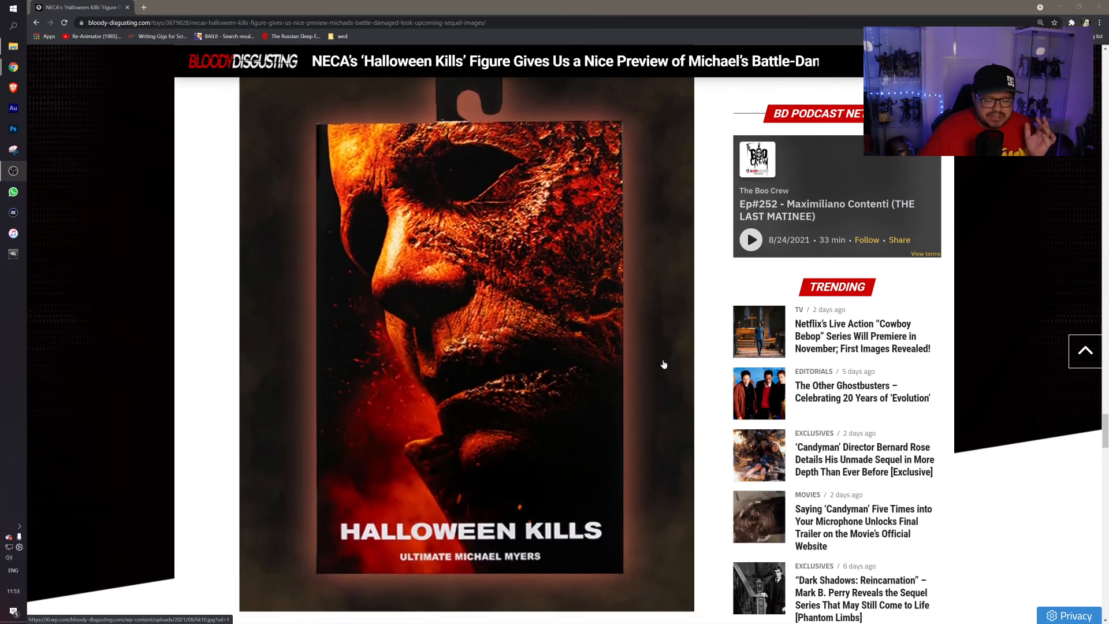